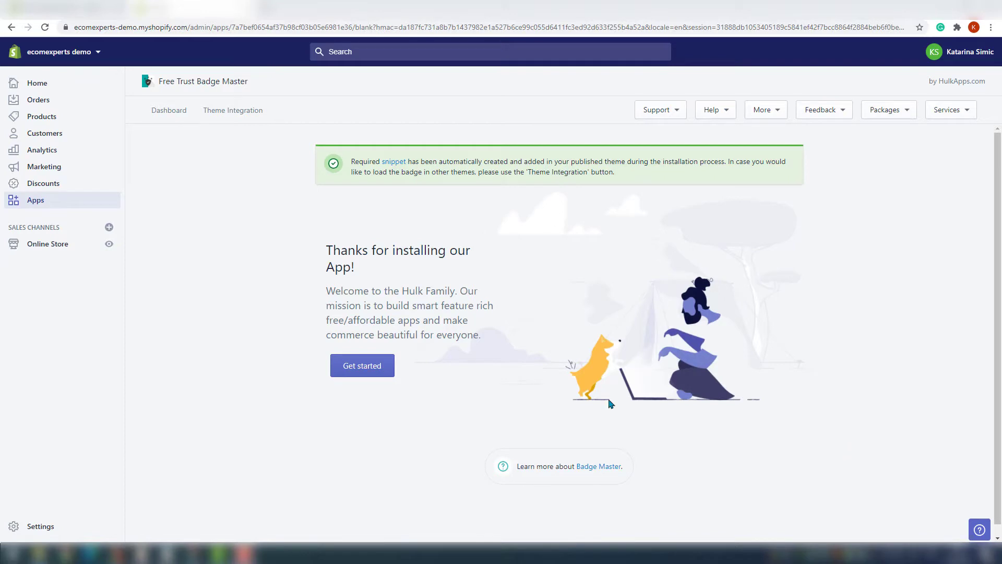
# Step: Click Get started on the Free Trust Badge Master welcome page to open the badge editor
pyautogui.click(361, 365)
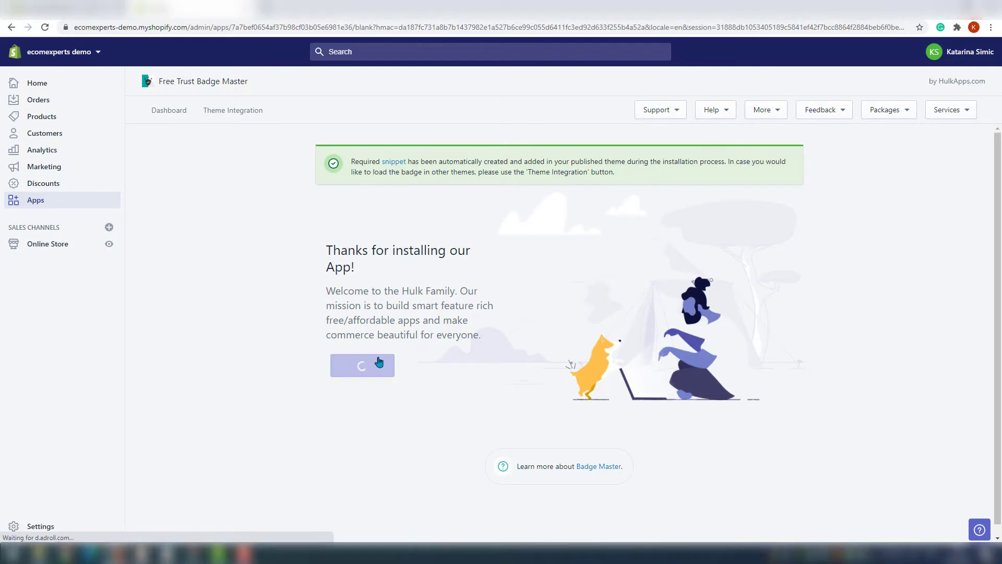
pyautogui.click(362, 365)
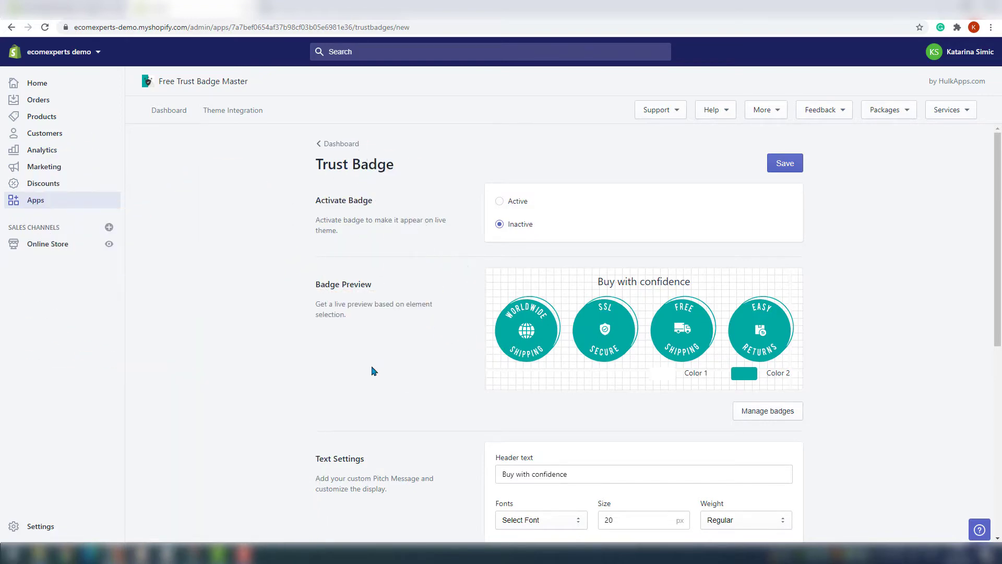
pyautogui.moveTo(439, 359)
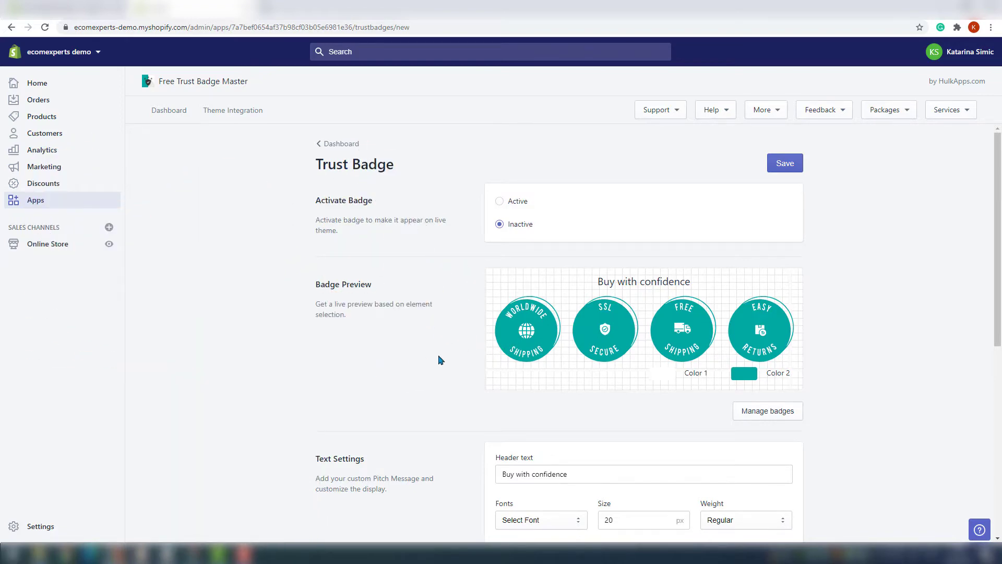
pyautogui.moveTo(714, 404)
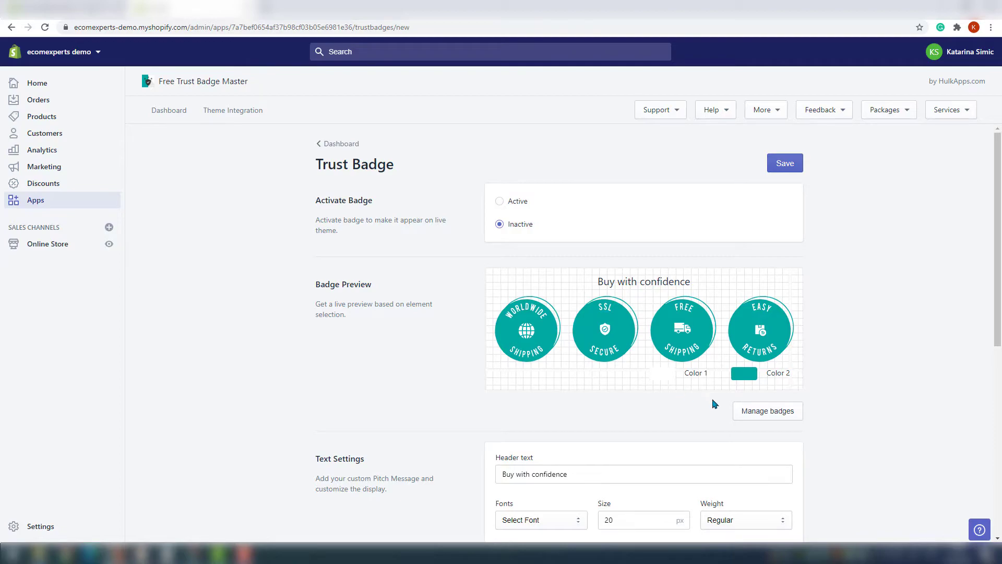
# Step: Insert the four Modern badges and change Color 2 to a brighter teal
pyautogui.click(767, 410)
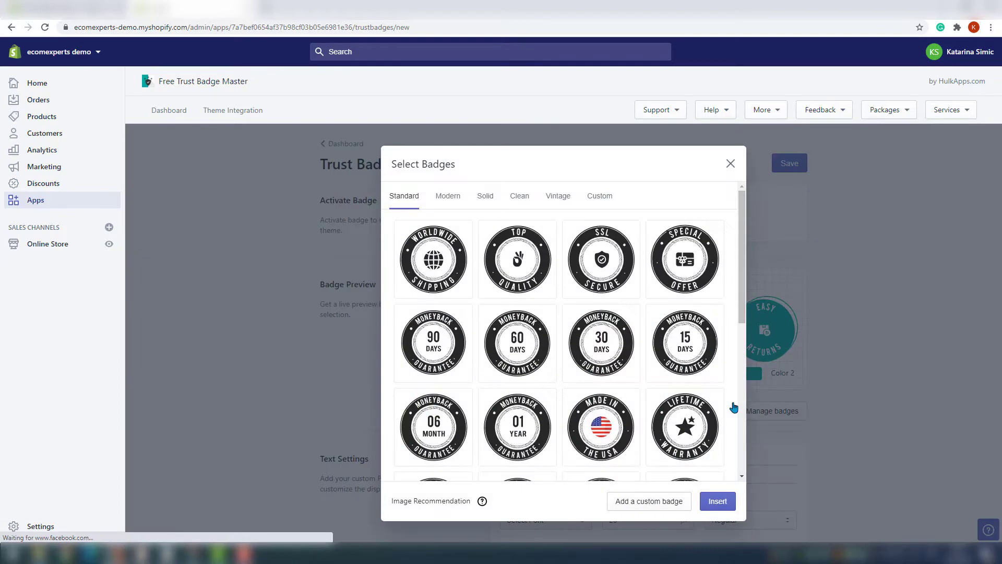
pyautogui.scroll(-3)
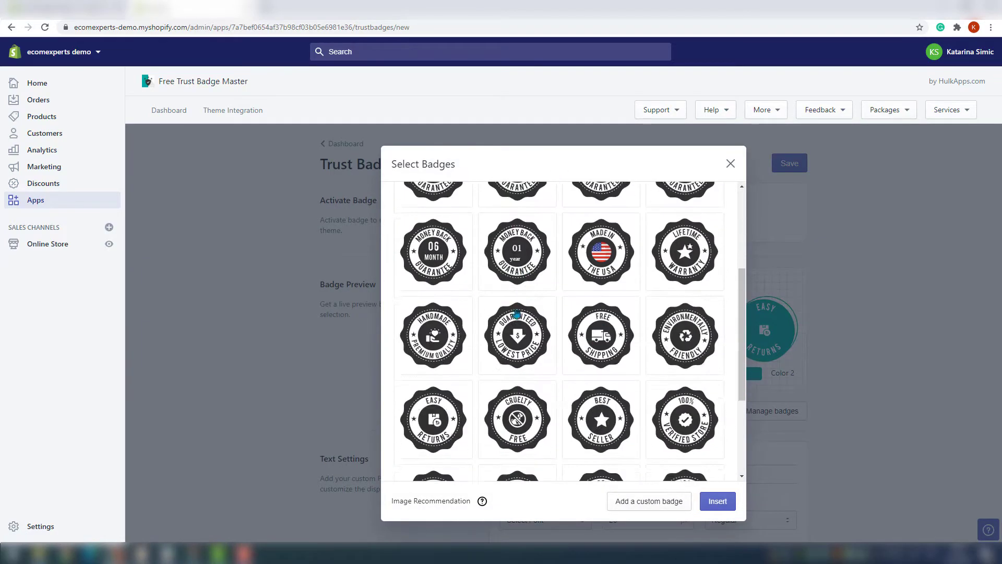
pyautogui.scroll(-3)
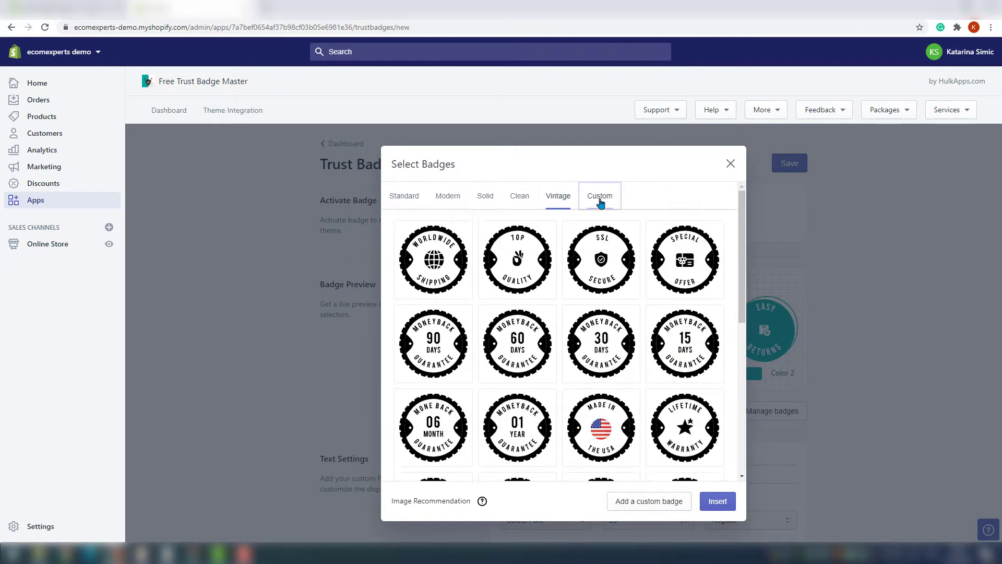
pyautogui.click(447, 195)
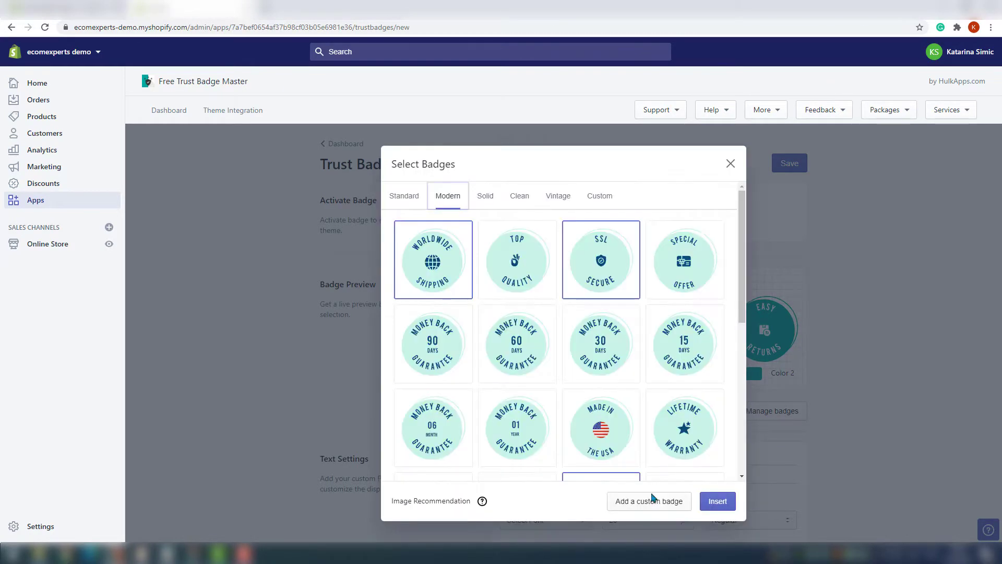
pyautogui.click(716, 500)
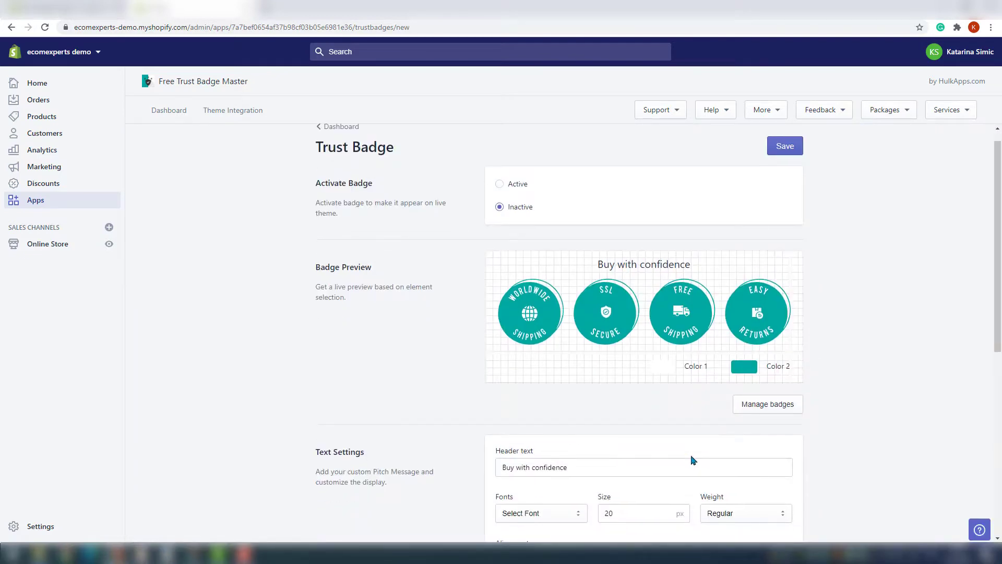
pyautogui.moveTo(703, 435)
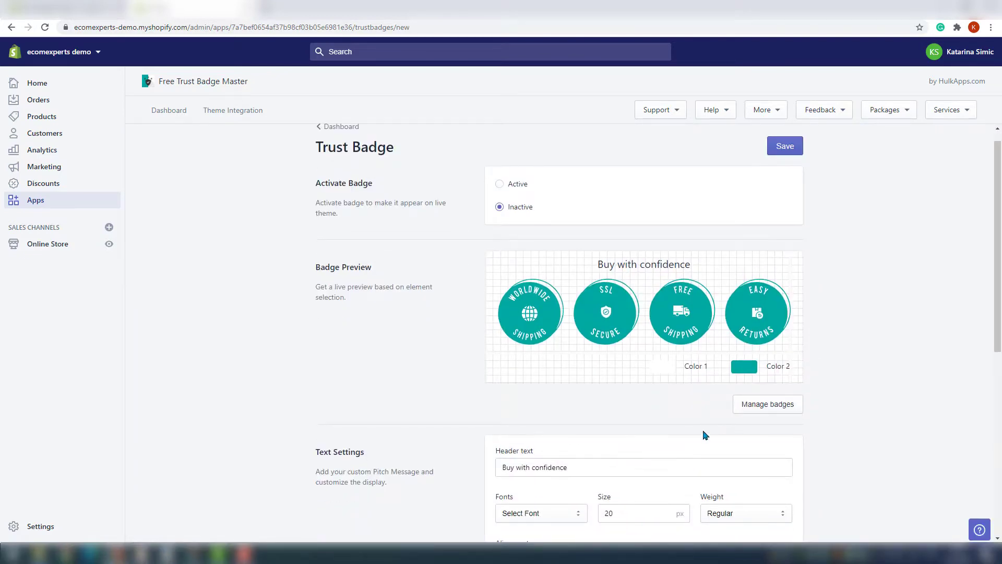
pyautogui.click(744, 366)
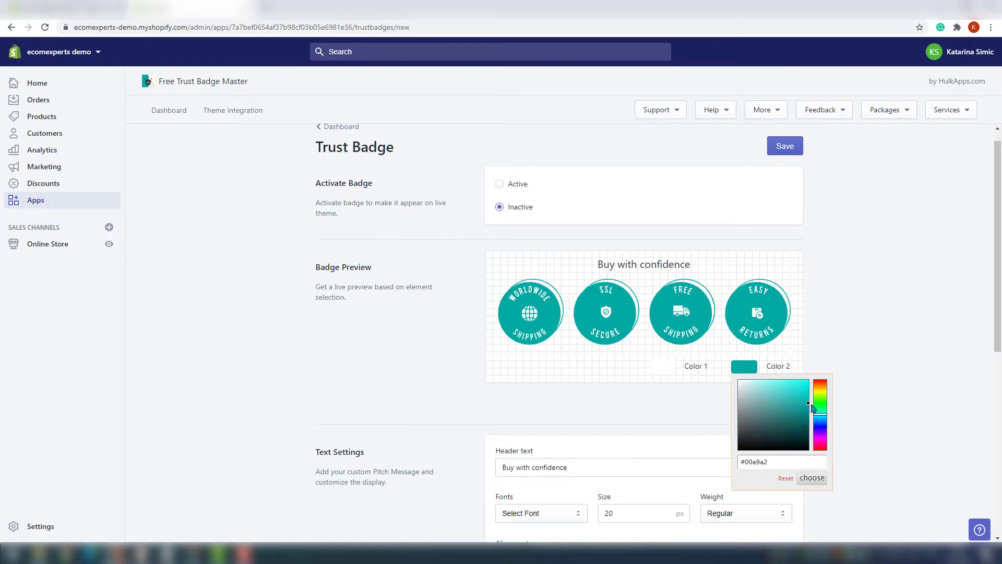
pyautogui.click(812, 478)
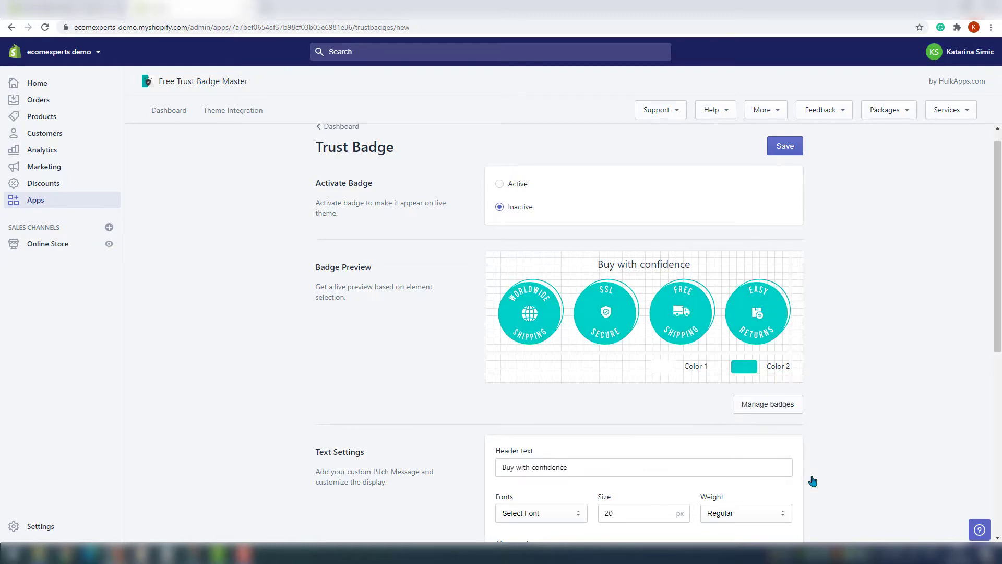
pyautogui.scroll(-3)
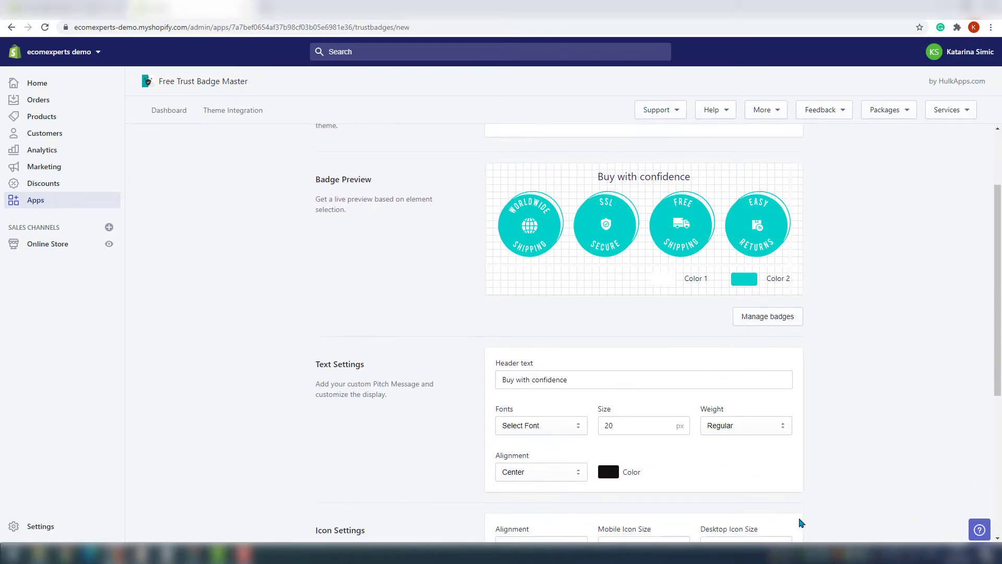
pyautogui.scroll(-3)
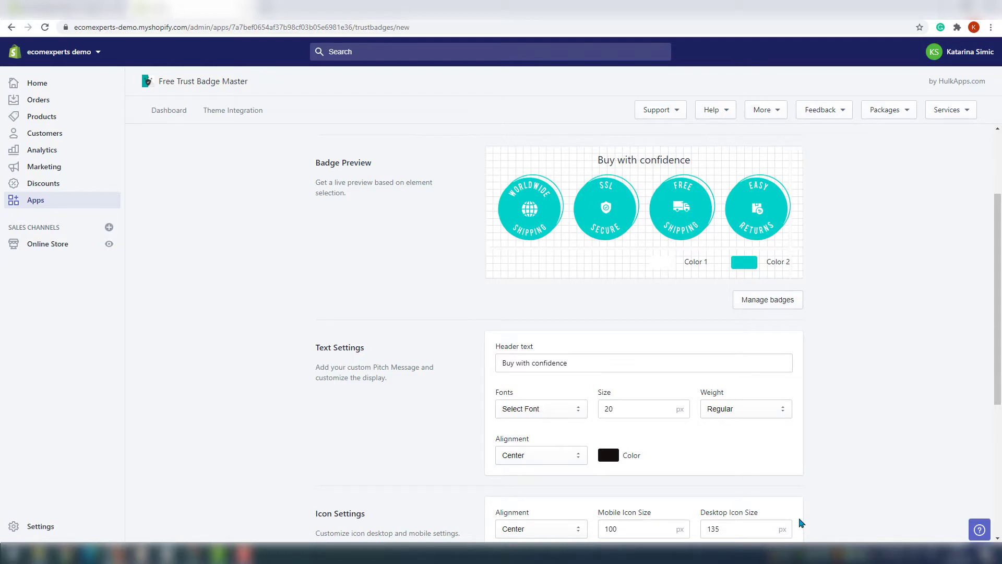
pyautogui.scroll(-3)
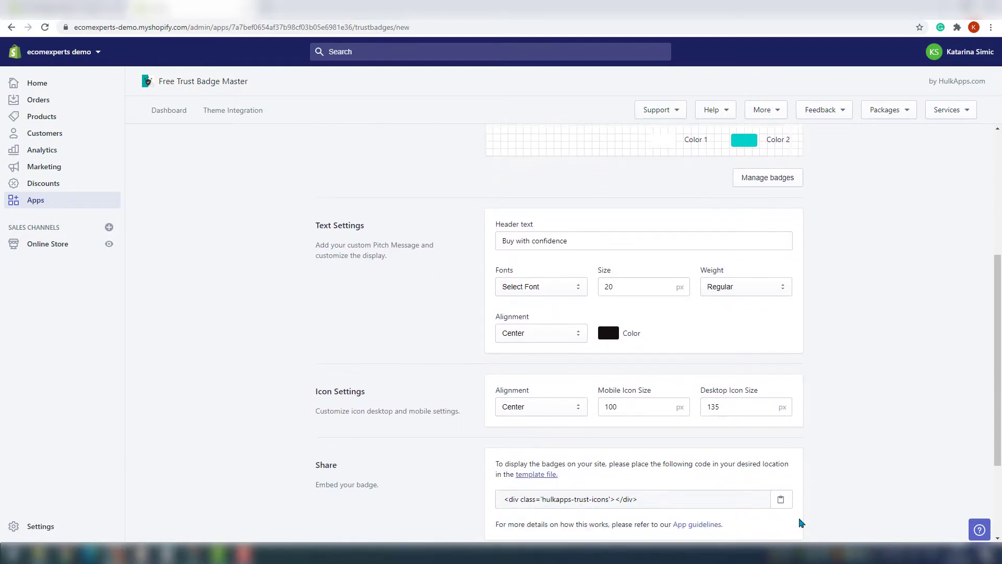
pyautogui.scroll(-3)
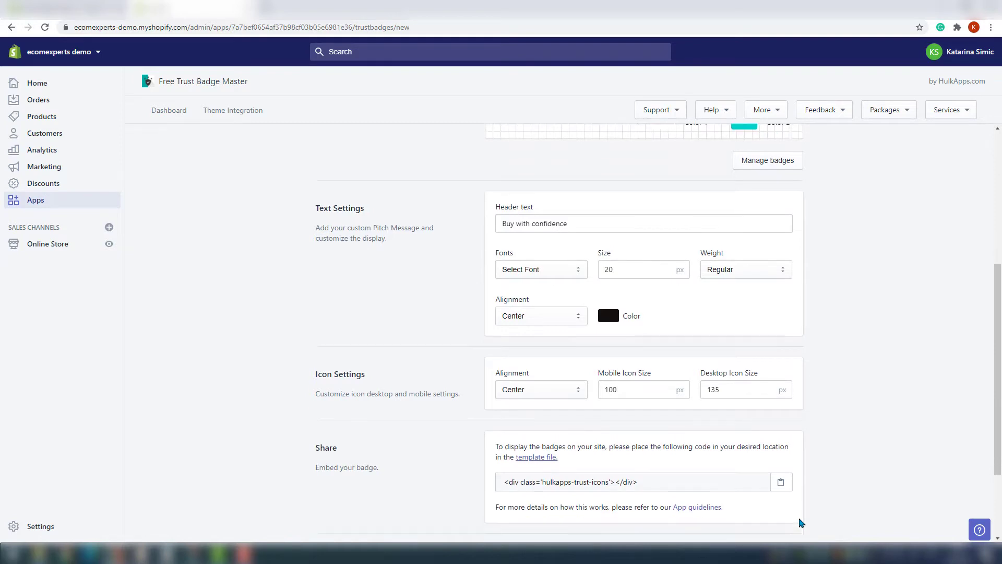
pyautogui.scroll(-3)
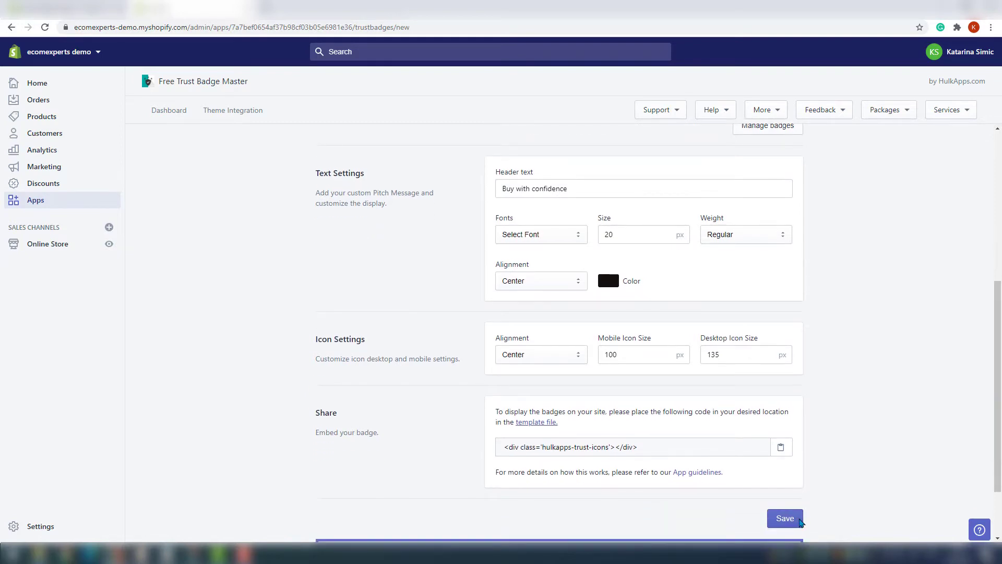
pyautogui.scroll(-3)
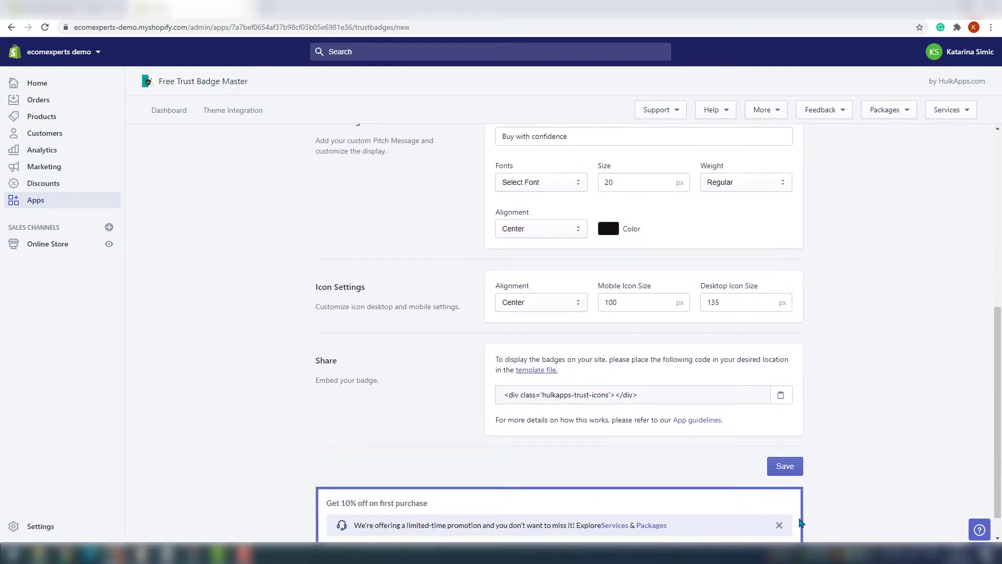
pyautogui.scroll(-3)
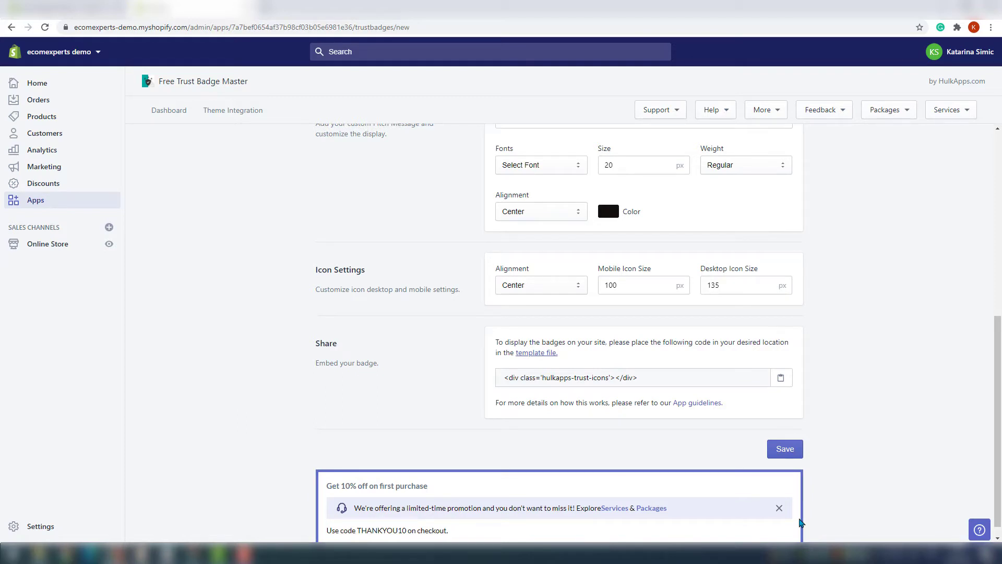
pyautogui.scroll(-3)
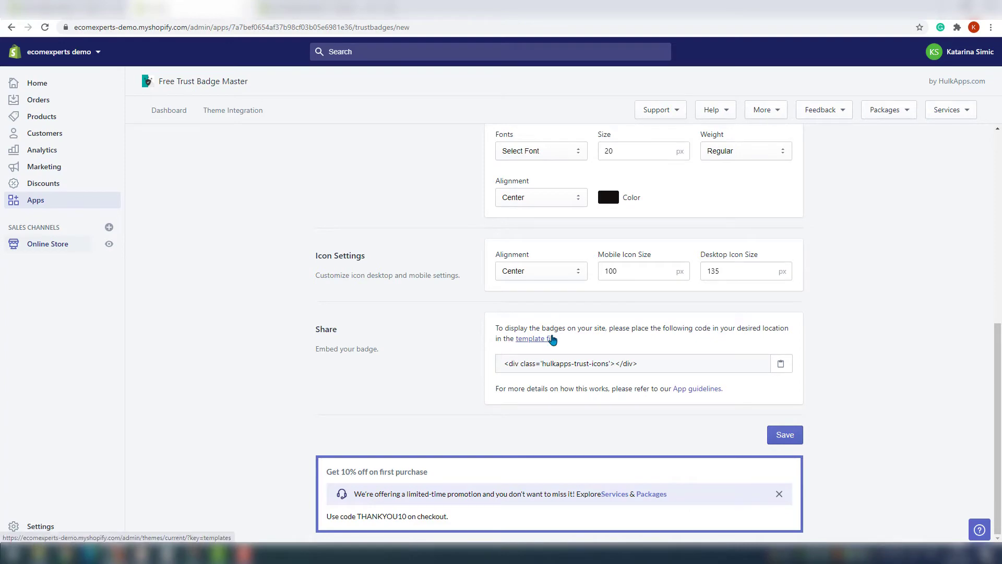
# Step: Save the teal badge set, set Activate Badge to Active, and save again
pyautogui.click(531, 339)
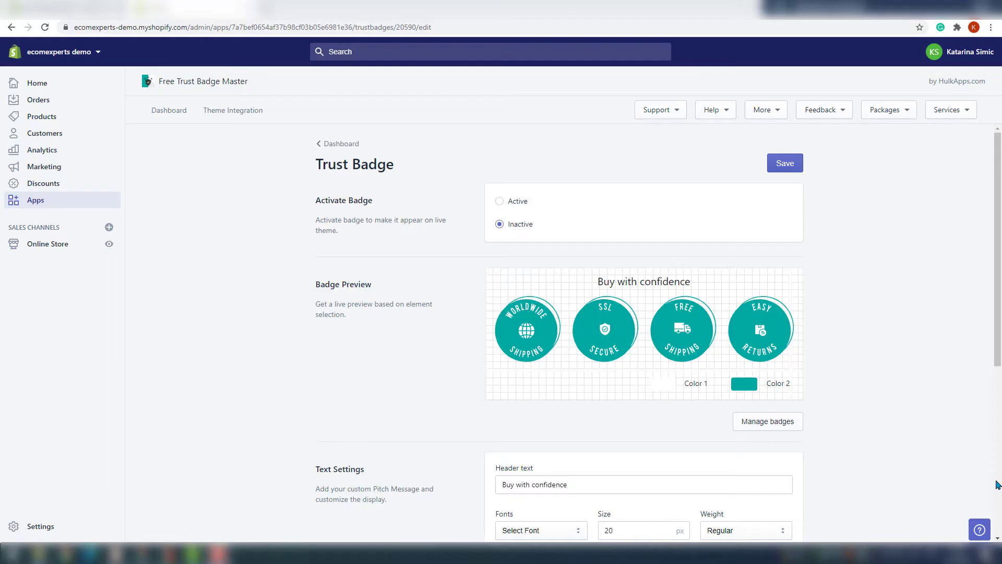
pyautogui.moveTo(529, 245)
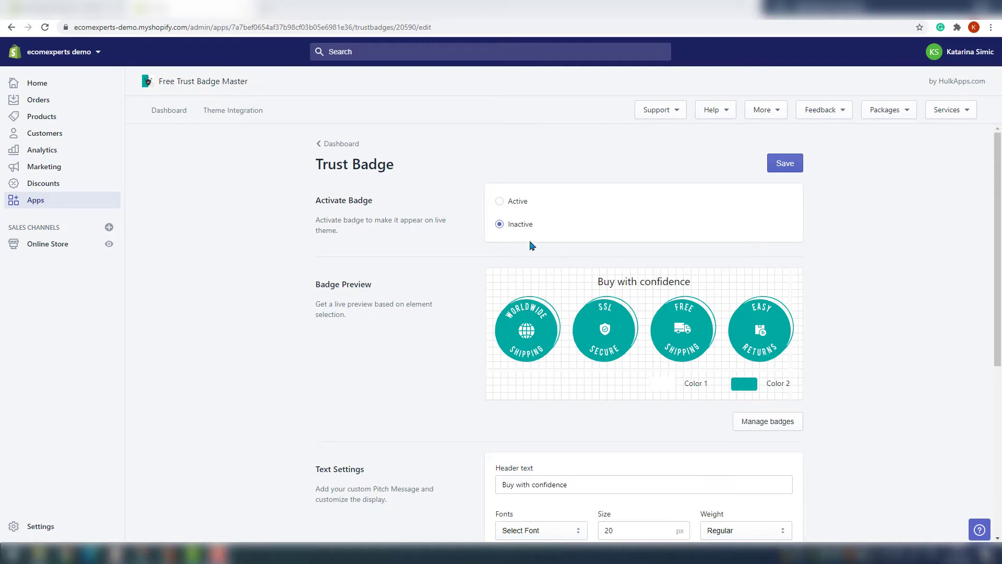
pyautogui.click(499, 200)
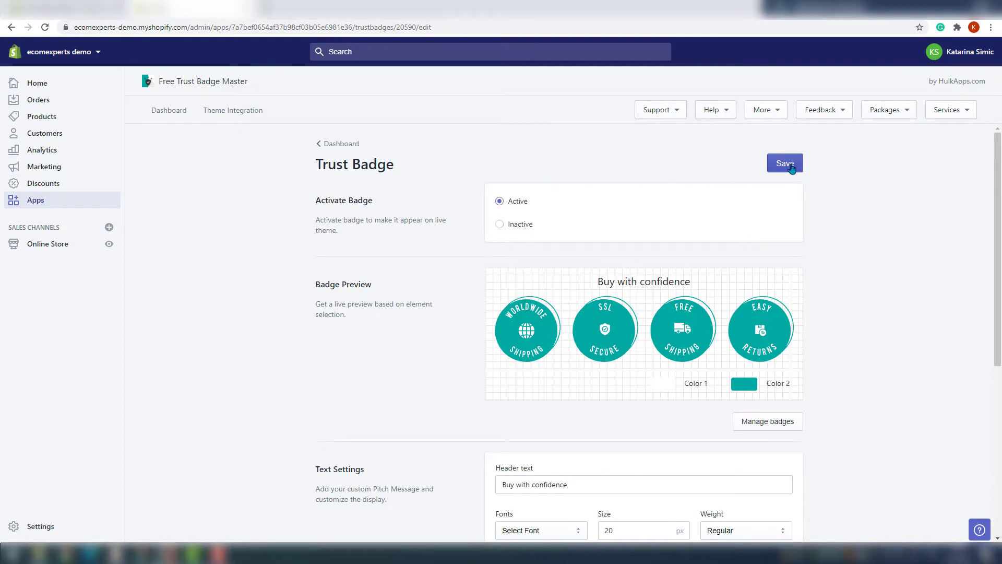
pyautogui.click(784, 163)
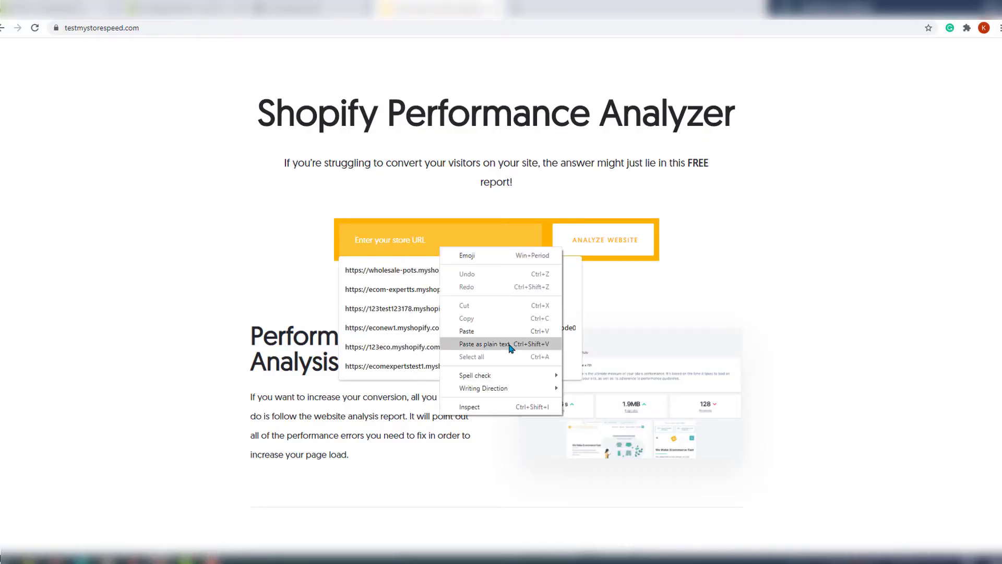
# Step: Analyze the store URL (score 95), then view the Waterfall and desktop/mobile Speed History
pyautogui.click(603, 239)
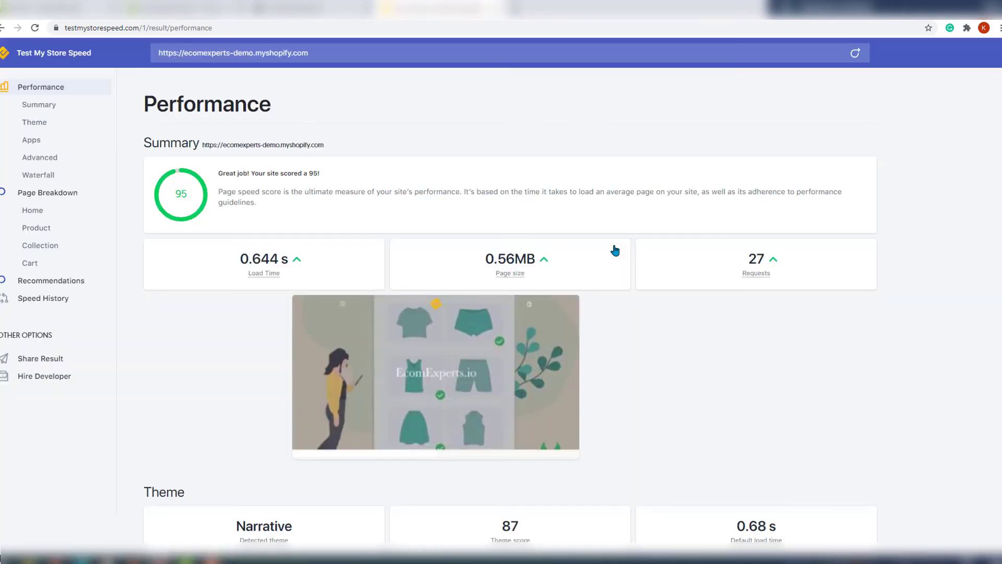
pyautogui.scroll(-3)
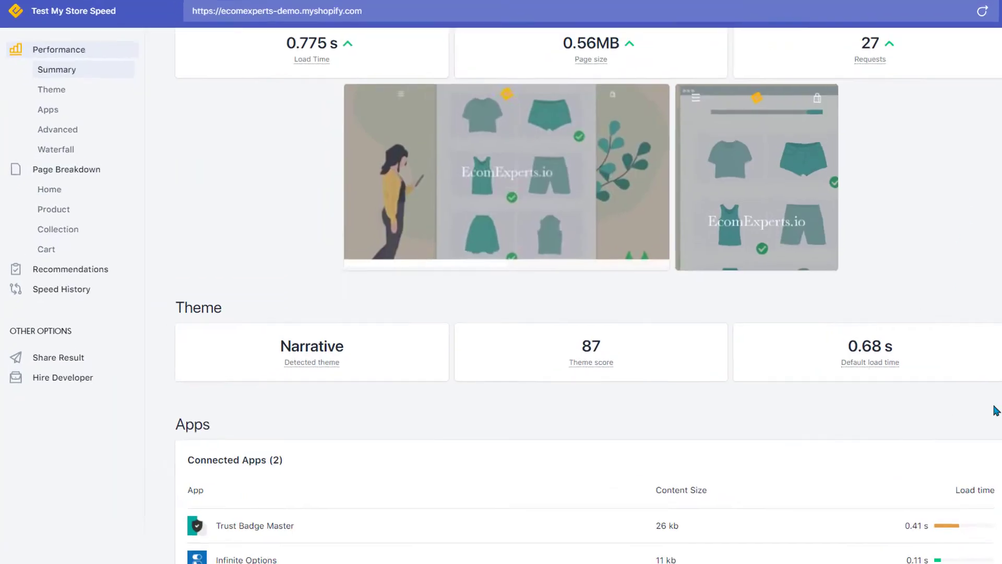
pyautogui.click(55, 149)
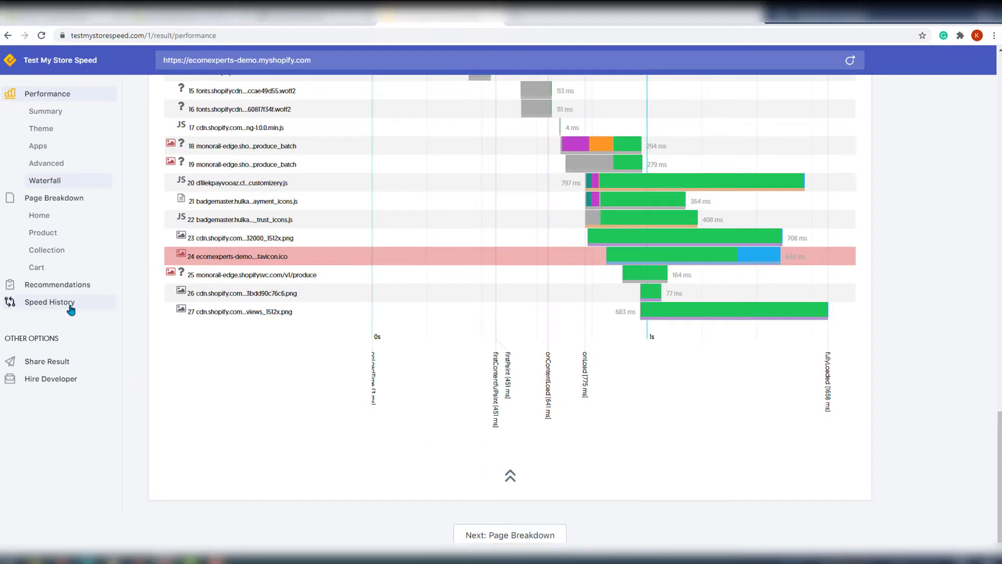
pyautogui.click(50, 302)
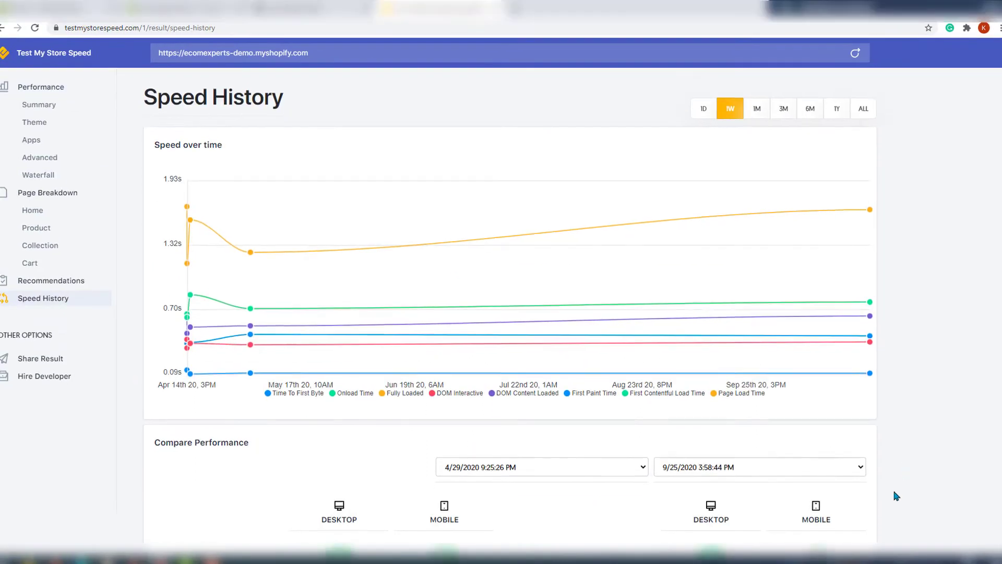
pyautogui.scroll(-3)
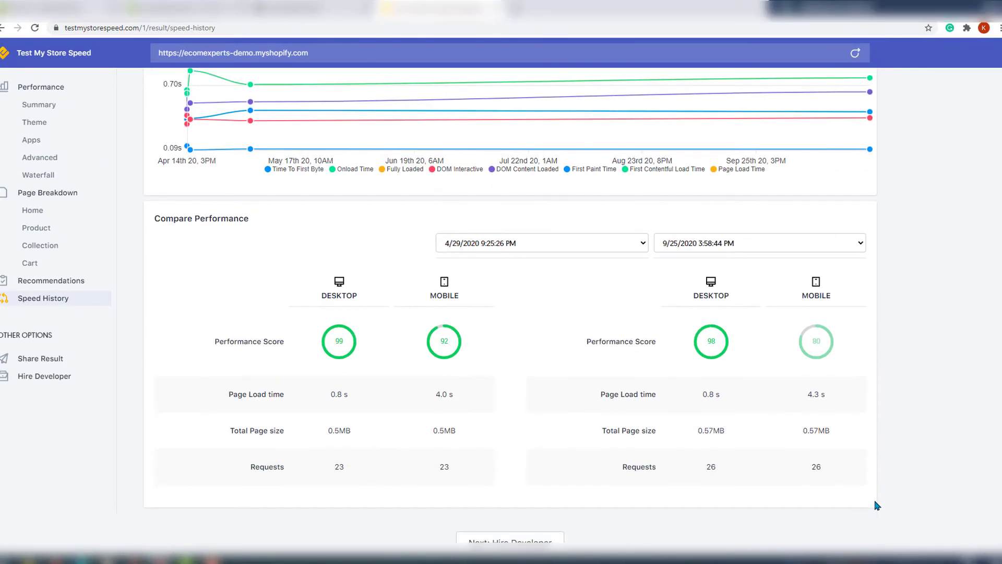